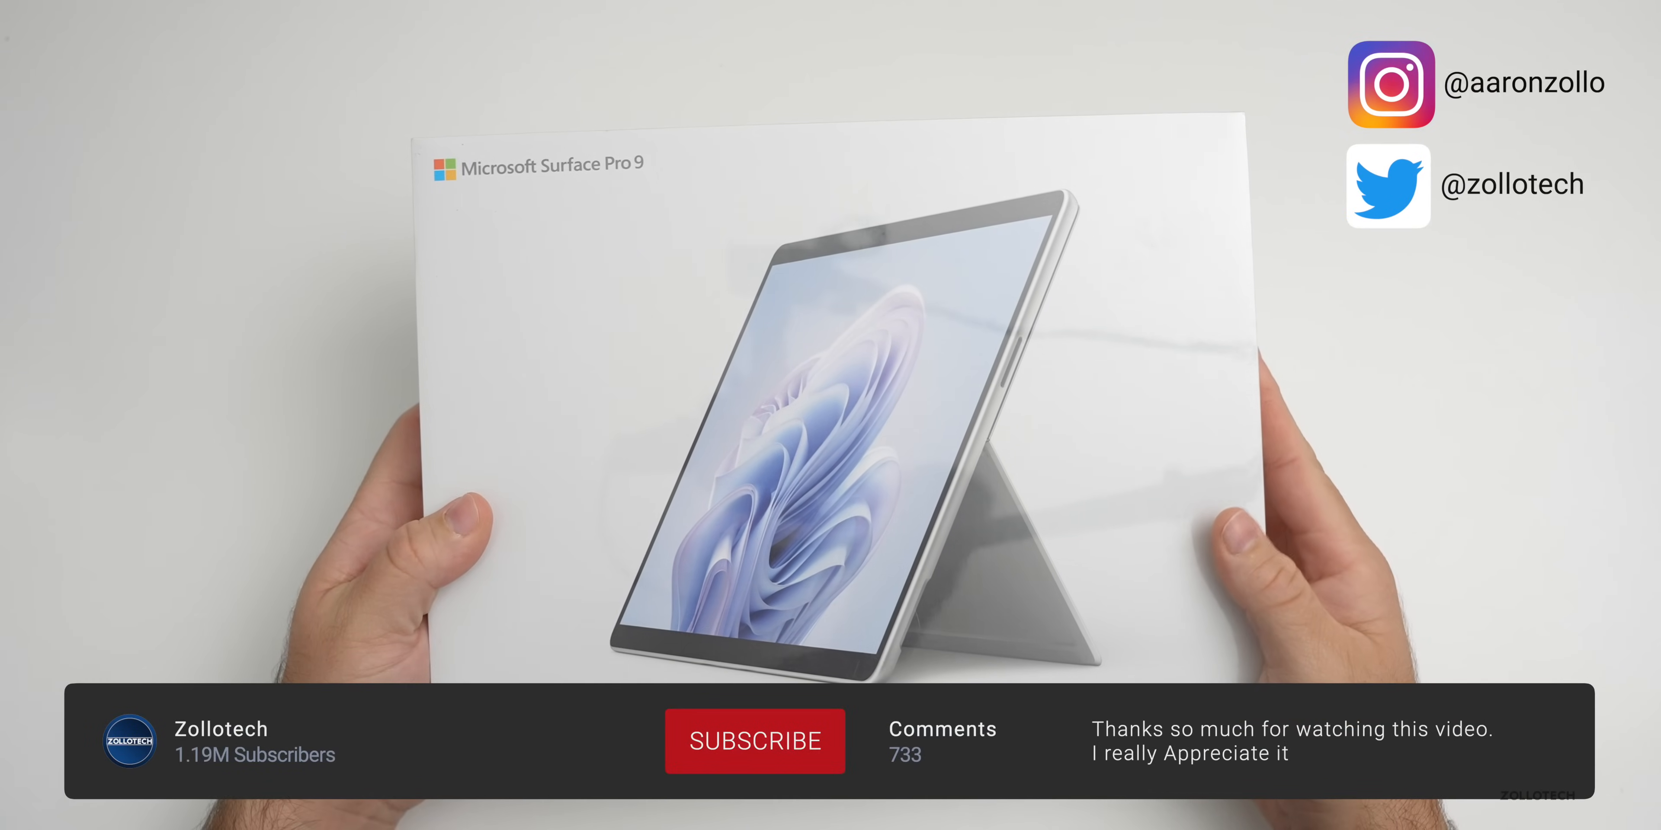
click(755, 741)
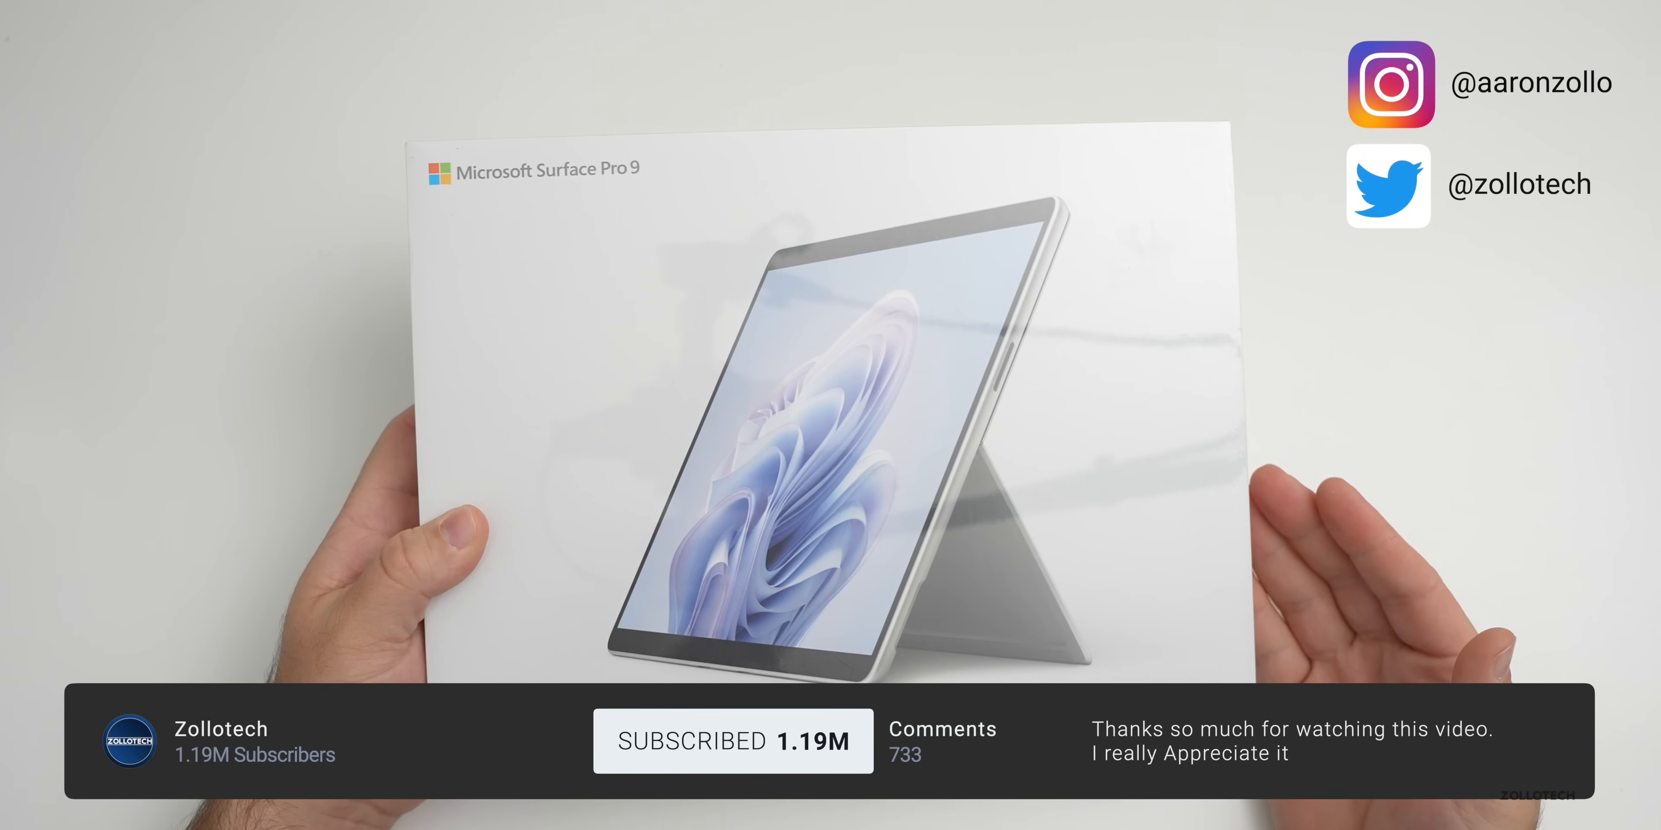